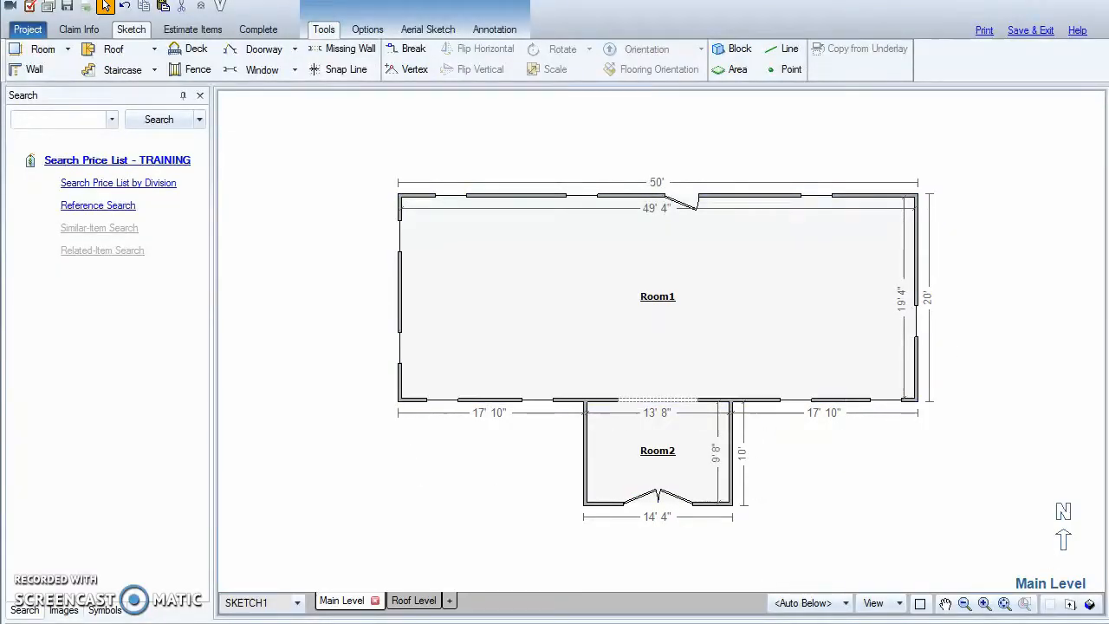
# Switch the sketch to the Roof Level, leaving the main-floor outline faint beneath
pyautogui.click(397, 600)
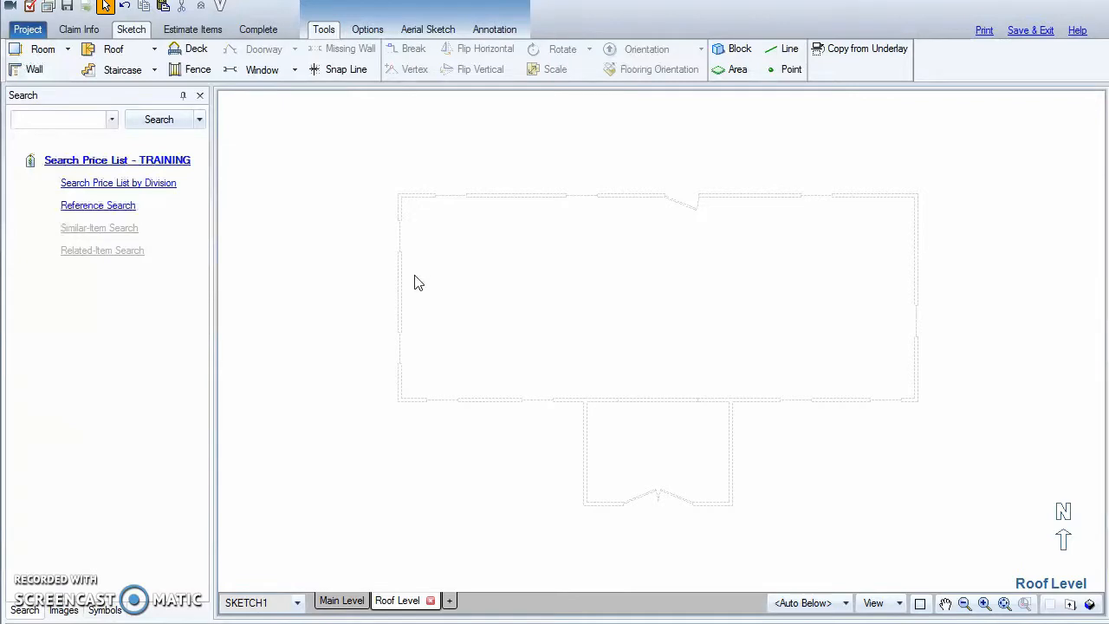
pyautogui.moveTo(728, 512)
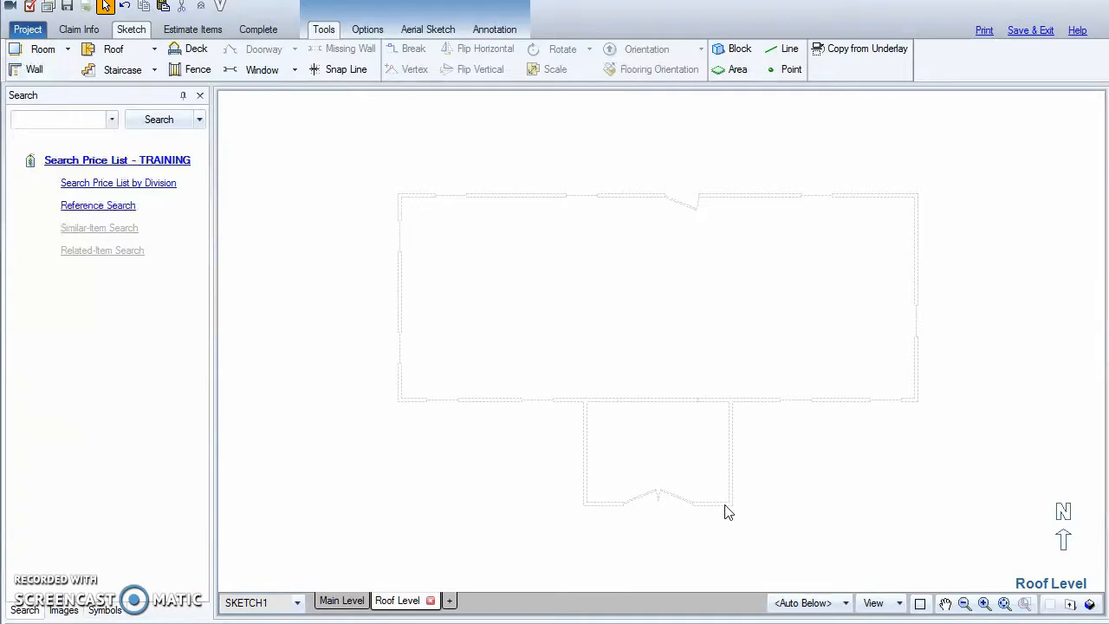
pyautogui.moveTo(416, 250)
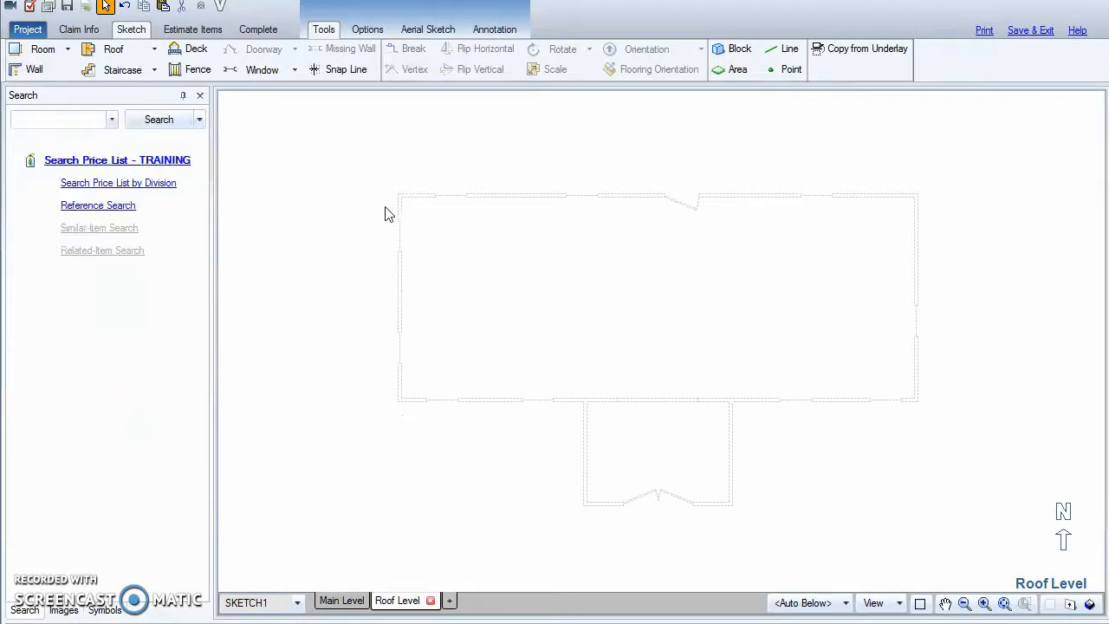
pyautogui.moveTo(929, 189)
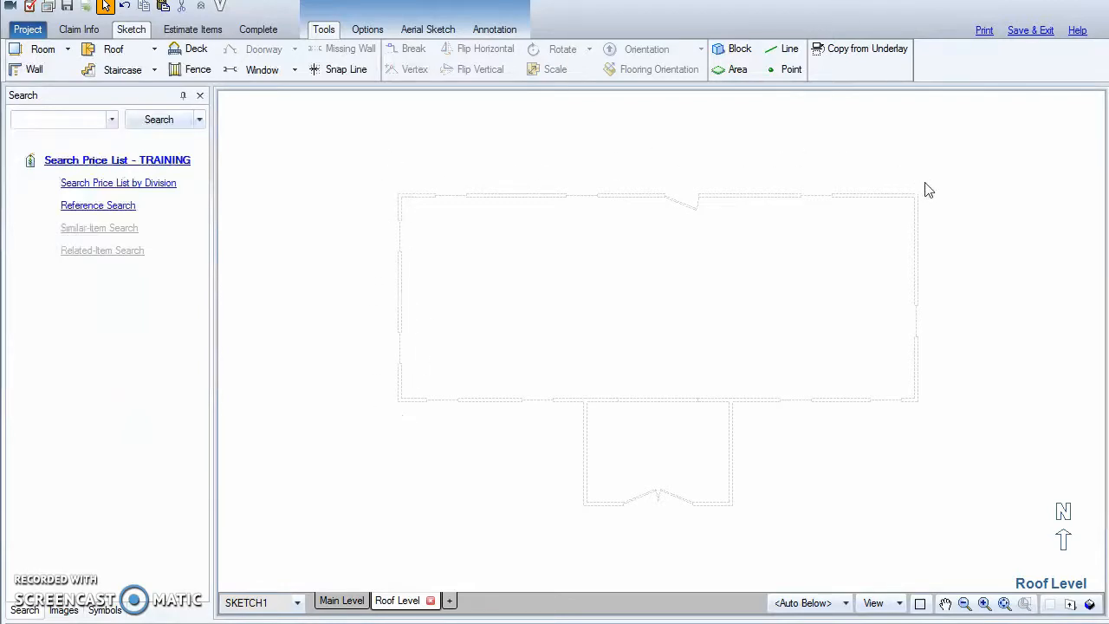
pyautogui.moveTo(541, 473)
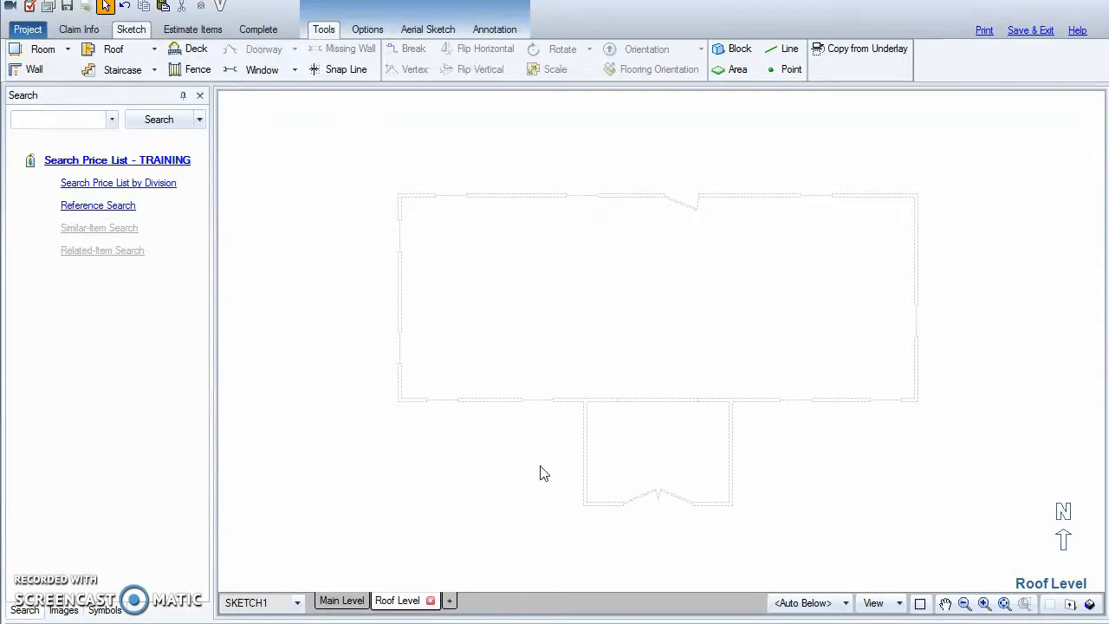
# Place a 12 by 12 flat Roof1 at the upper-left corner and adjust its eave and rake overhangs
pyautogui.click(115, 48)
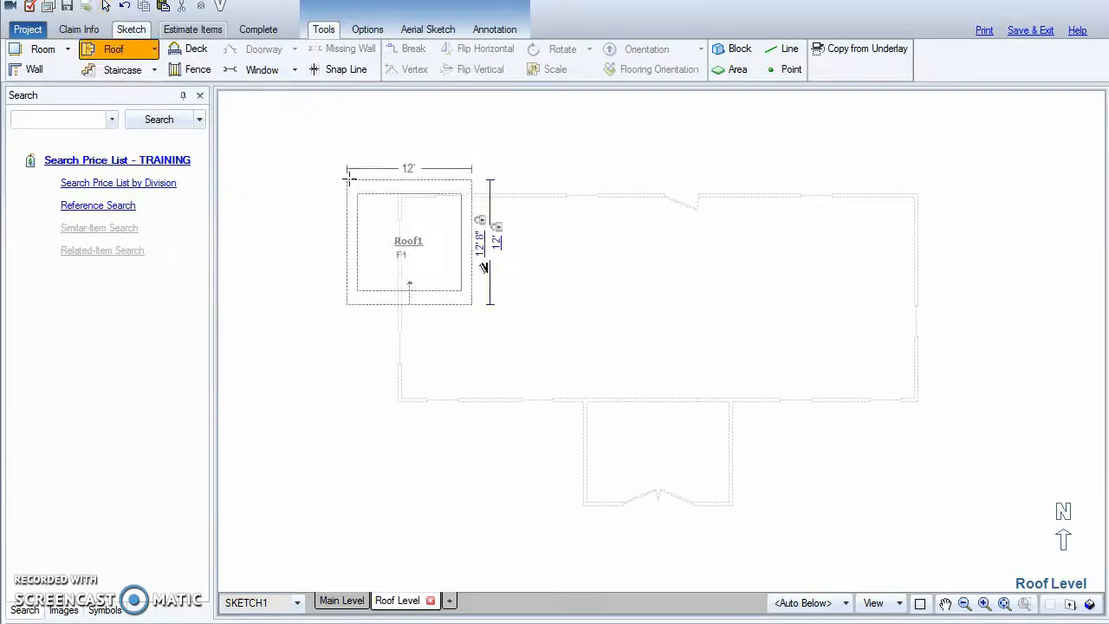
pyautogui.moveTo(409, 246); pyautogui.dragTo(461, 262)
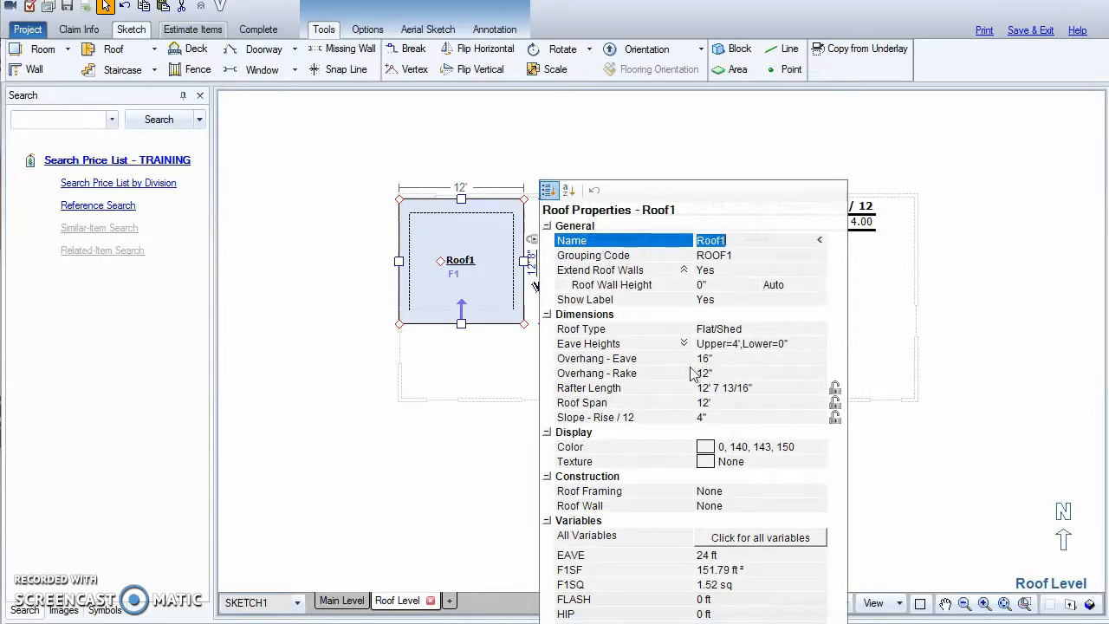
pyautogui.click(596, 357)
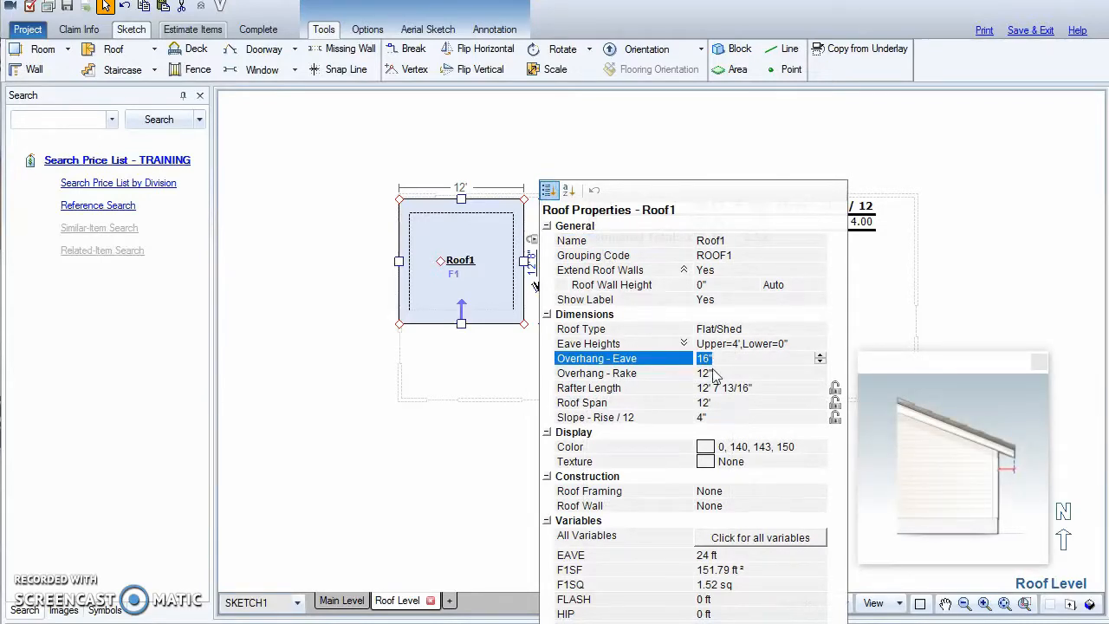
pyautogui.click(624, 373)
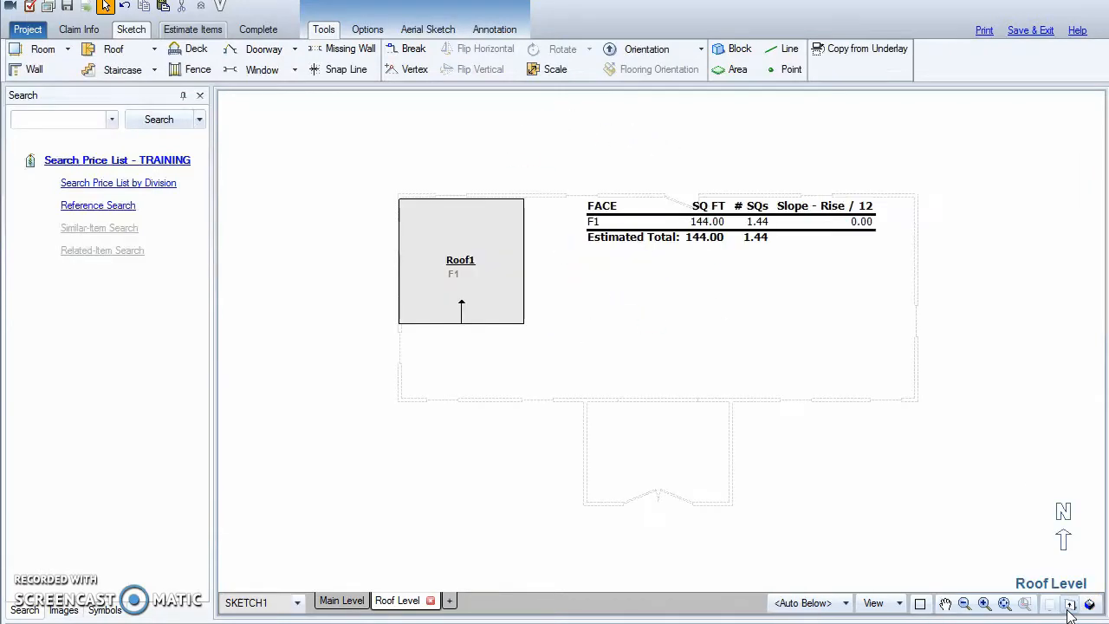
# Stretch Roof1 to the 50 by 20 outline and break its bottom edge around the front projection
pyautogui.click(460, 260)
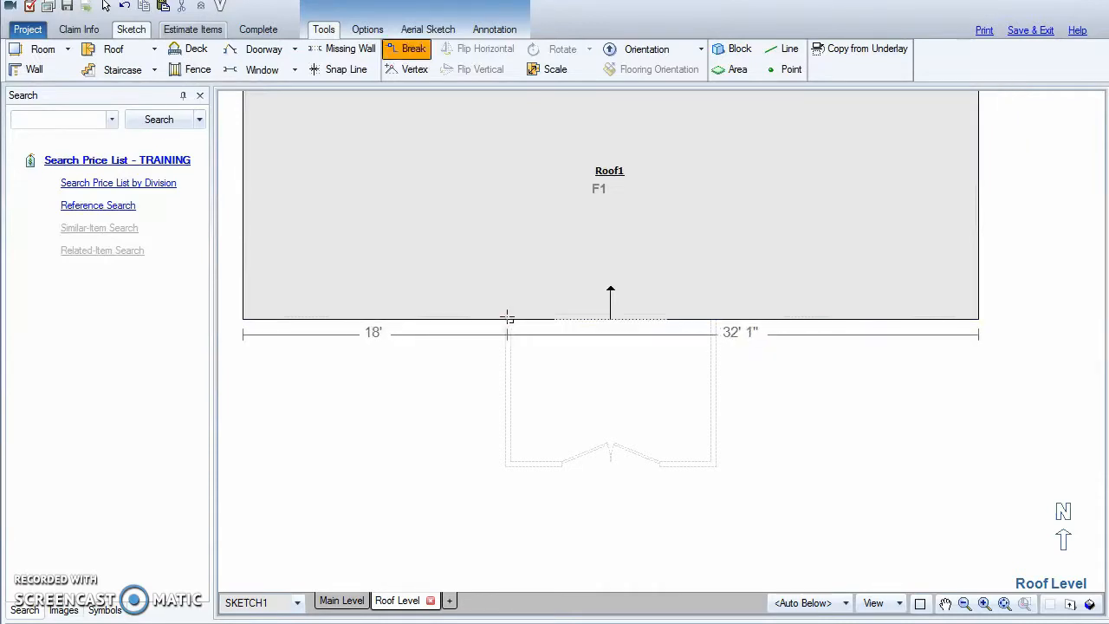
pyautogui.click(615, 319)
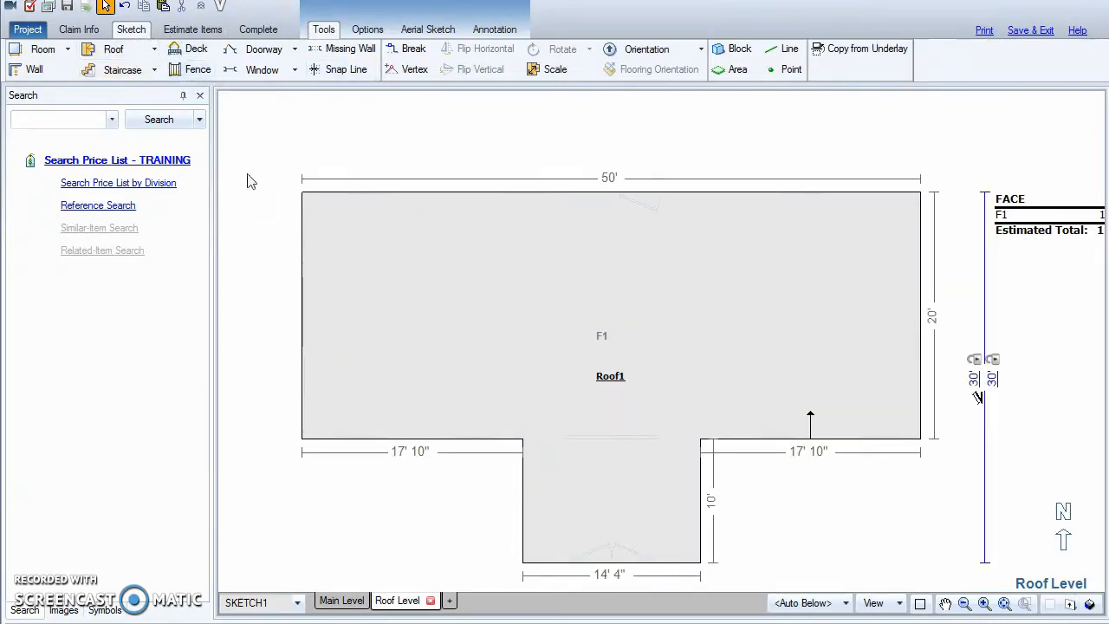
pyautogui.moveTo(506, 579)
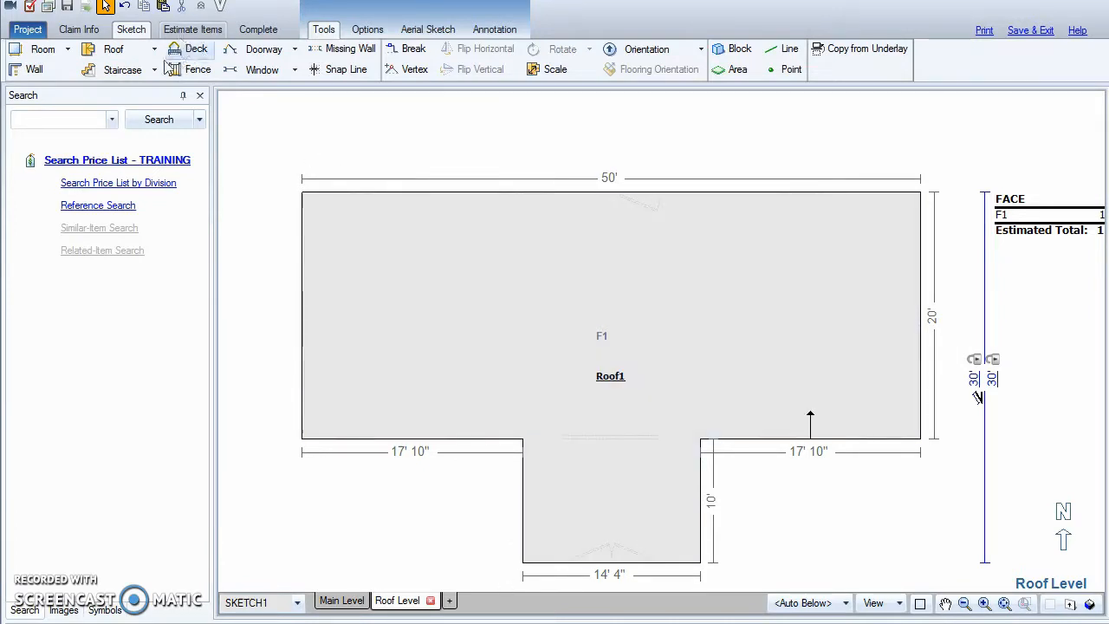
pyautogui.moveTo(481, 194)
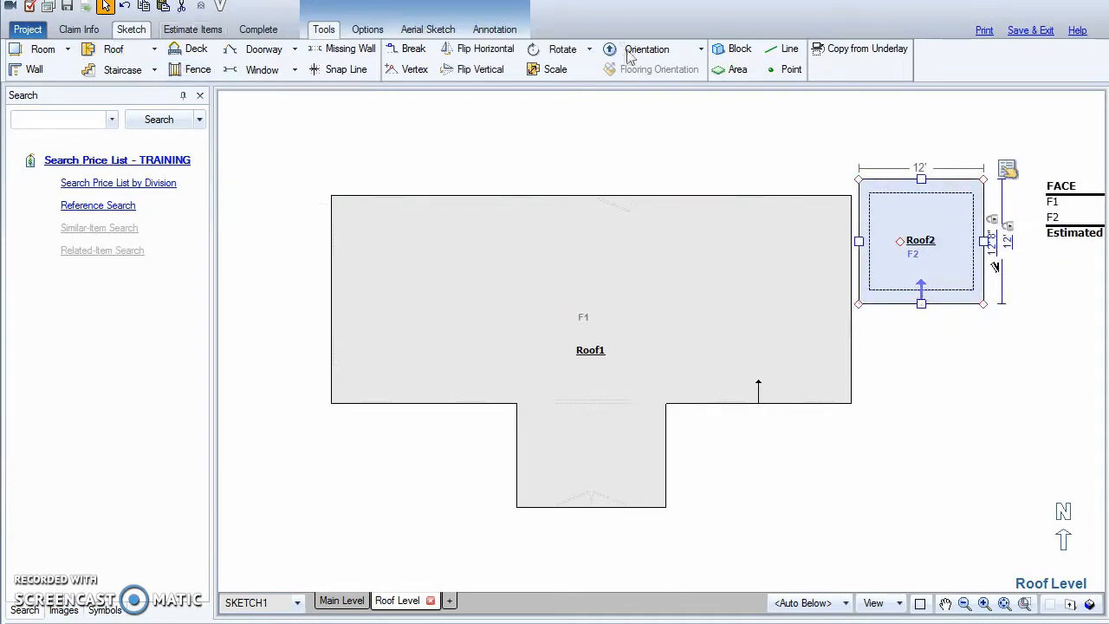
# Place a 12-foot square Roof2 right of Roof1 and preview both roofs in 3D
pyautogui.click(646, 49)
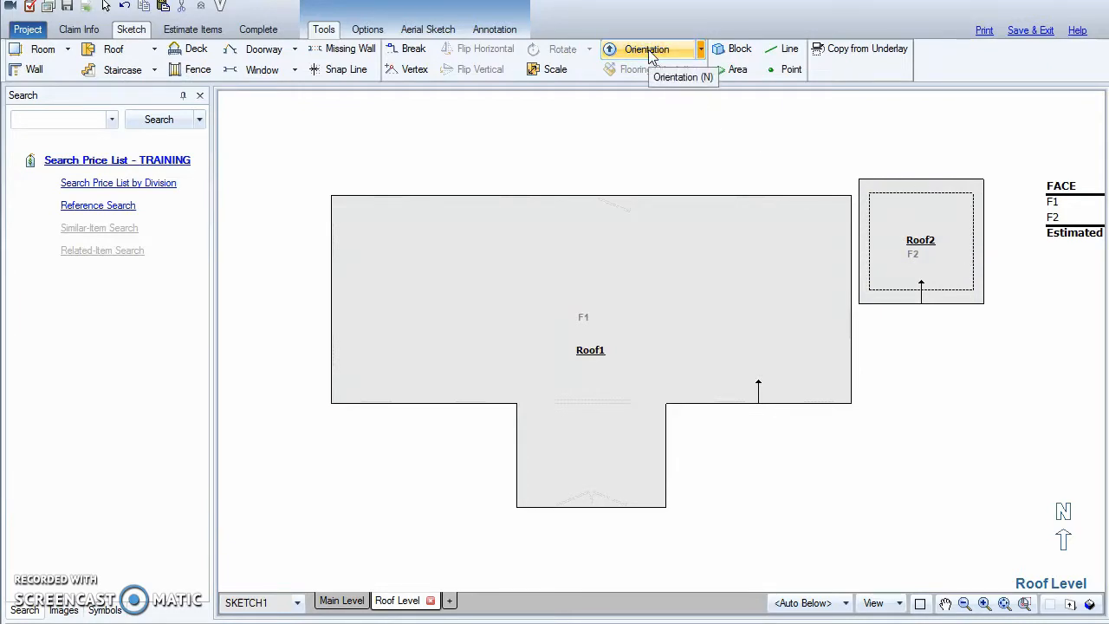
pyautogui.click(646, 49)
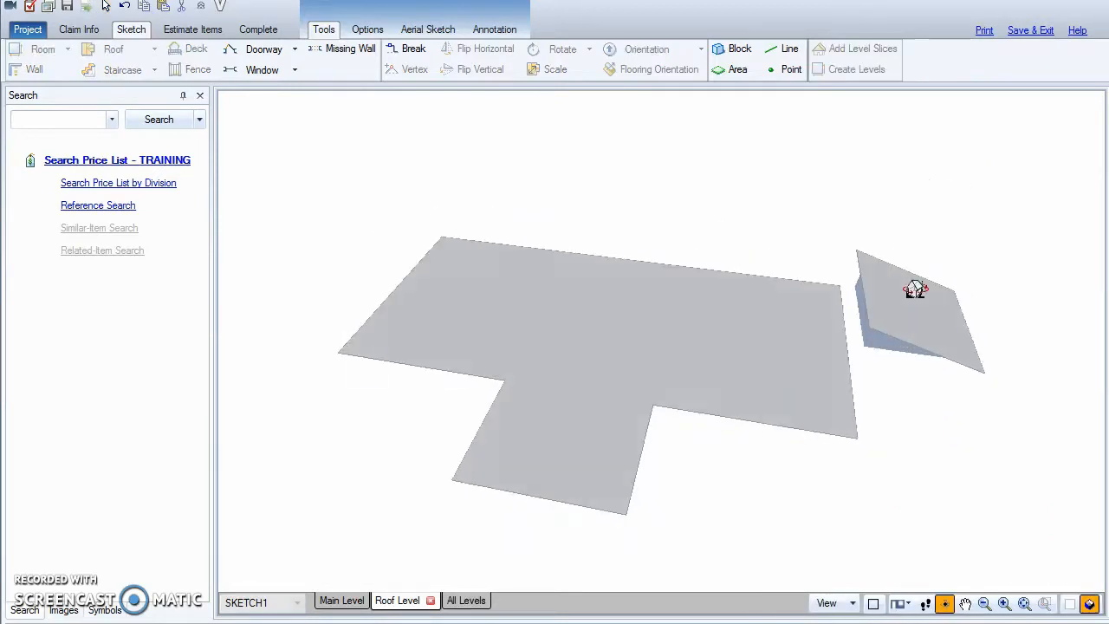
pyautogui.moveTo(915, 288); pyautogui.dragTo(887, 121)
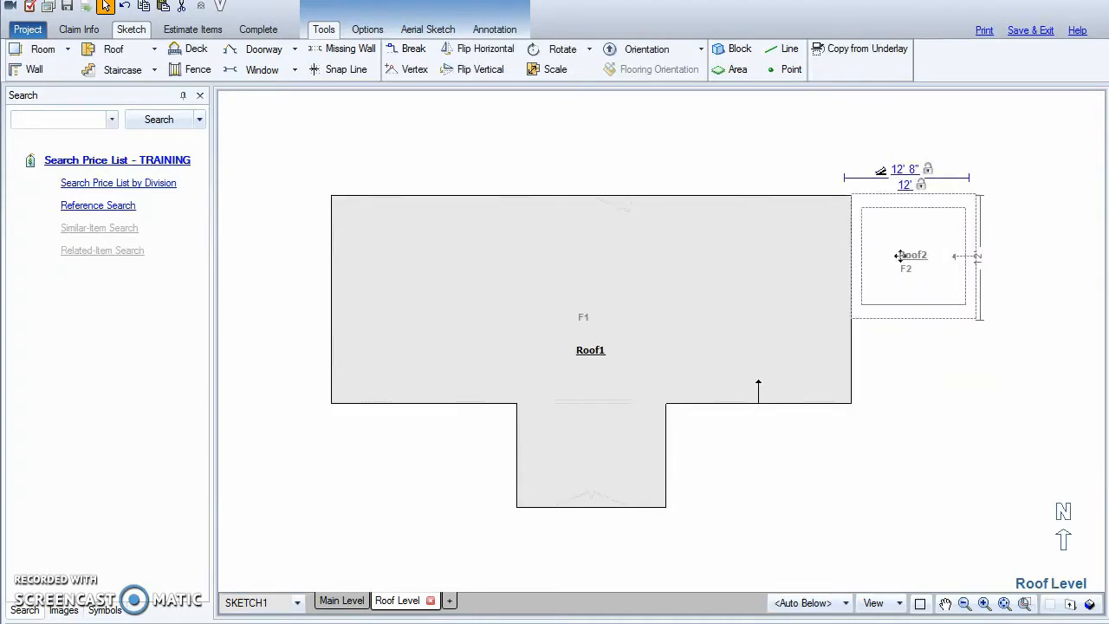
# Give Roof2 an 18/12 slope with zero eave overhang as a narrow strip along Roof1's right edge
pyautogui.click(911, 255)
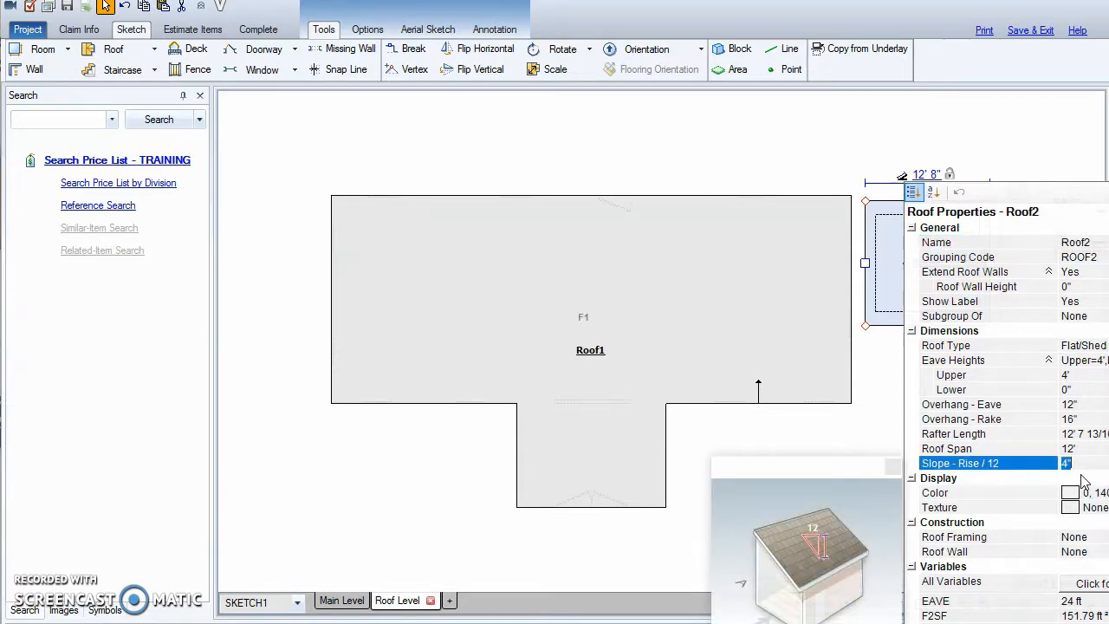
pyautogui.write('1')
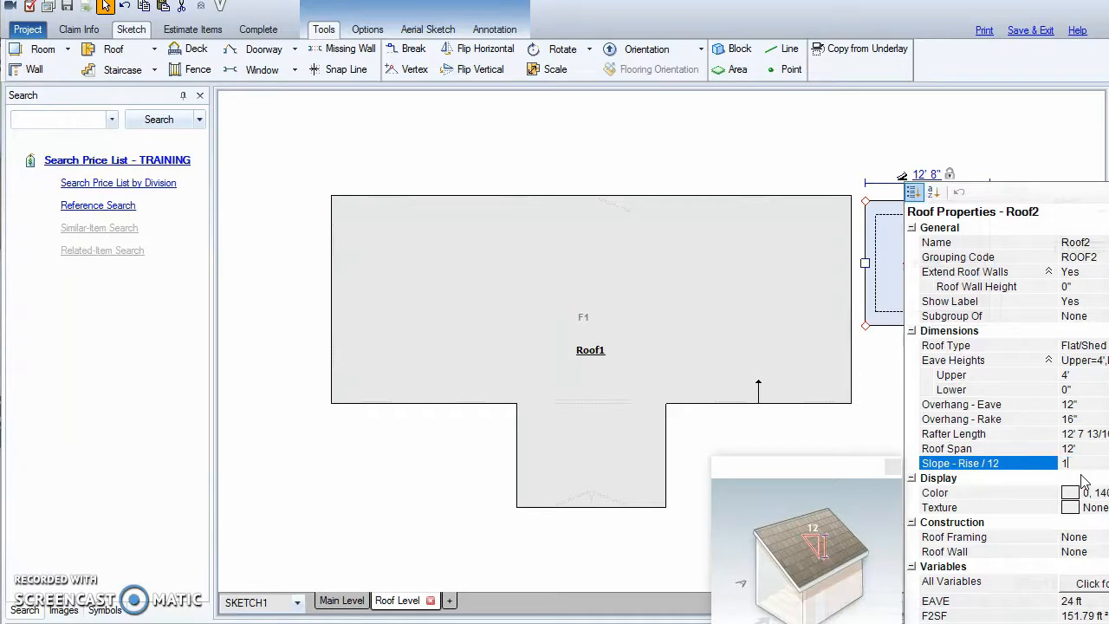
pyautogui.write('8"')
pyautogui.click(1083, 405)
pyautogui.write('0')
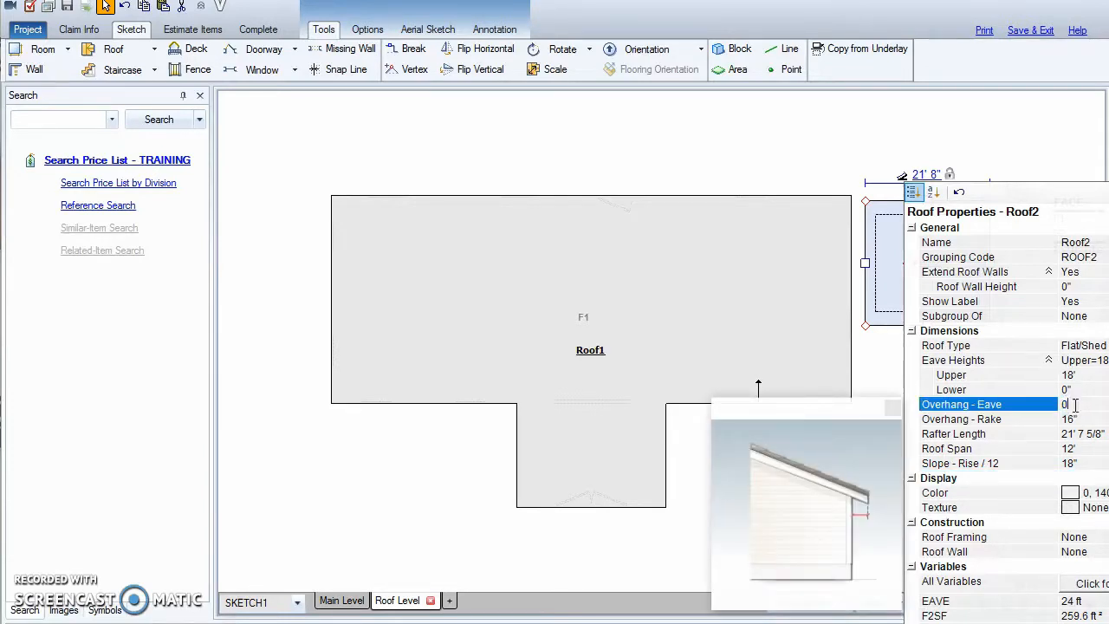
pyautogui.click(987, 418)
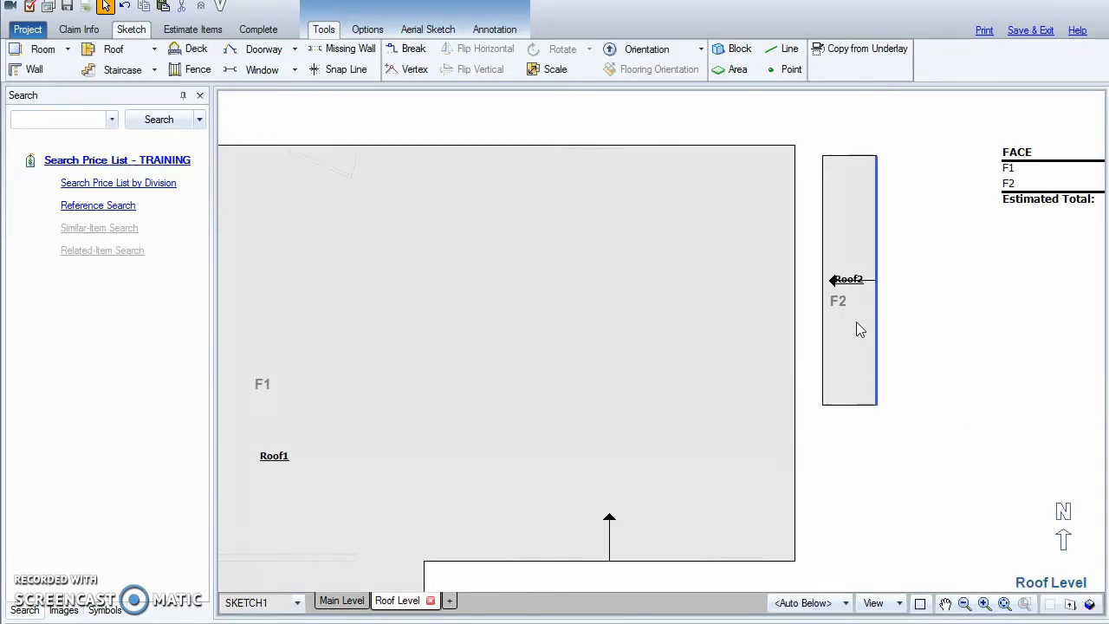
pyautogui.click(849, 277)
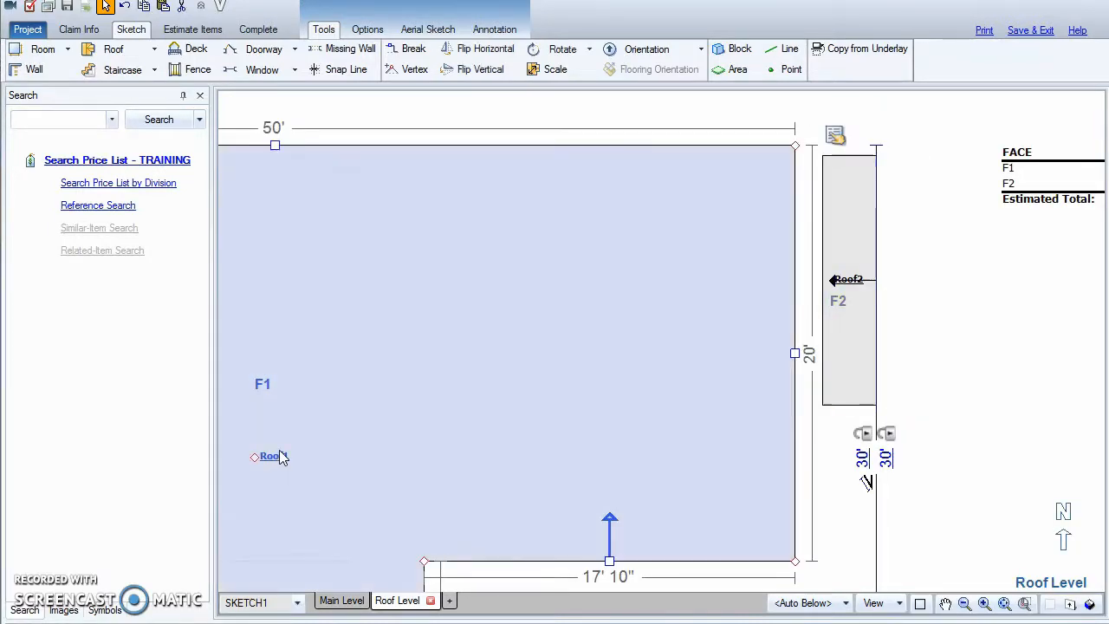
# Set Roof1's upper eave height to 3'10" and its lower eave height to 3'1"
pyautogui.doubleClick(269, 458)
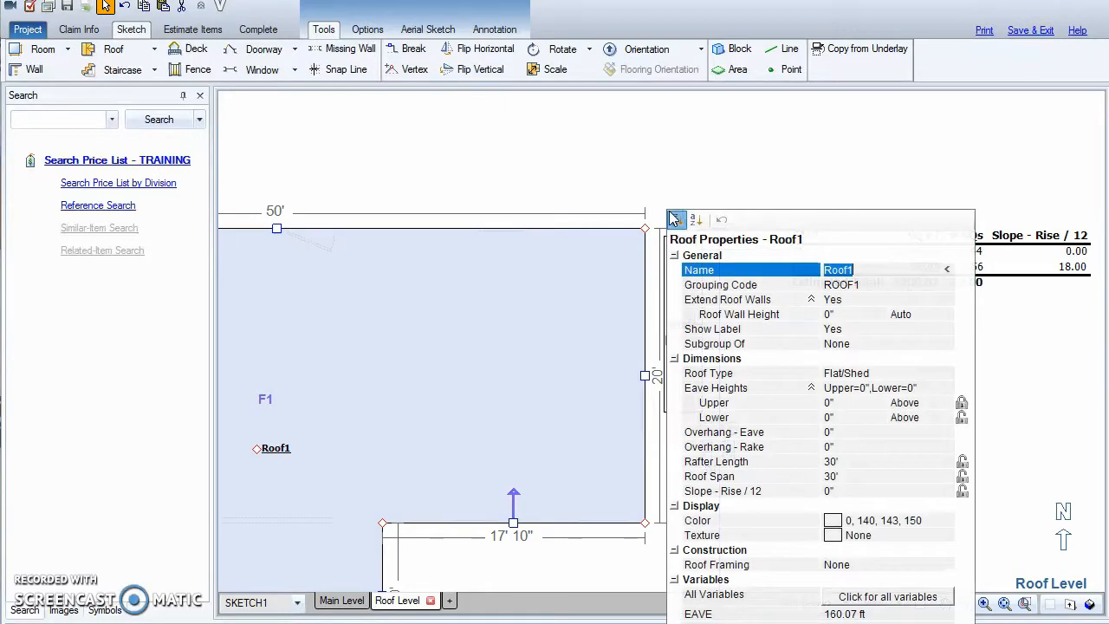
pyautogui.click(675, 219)
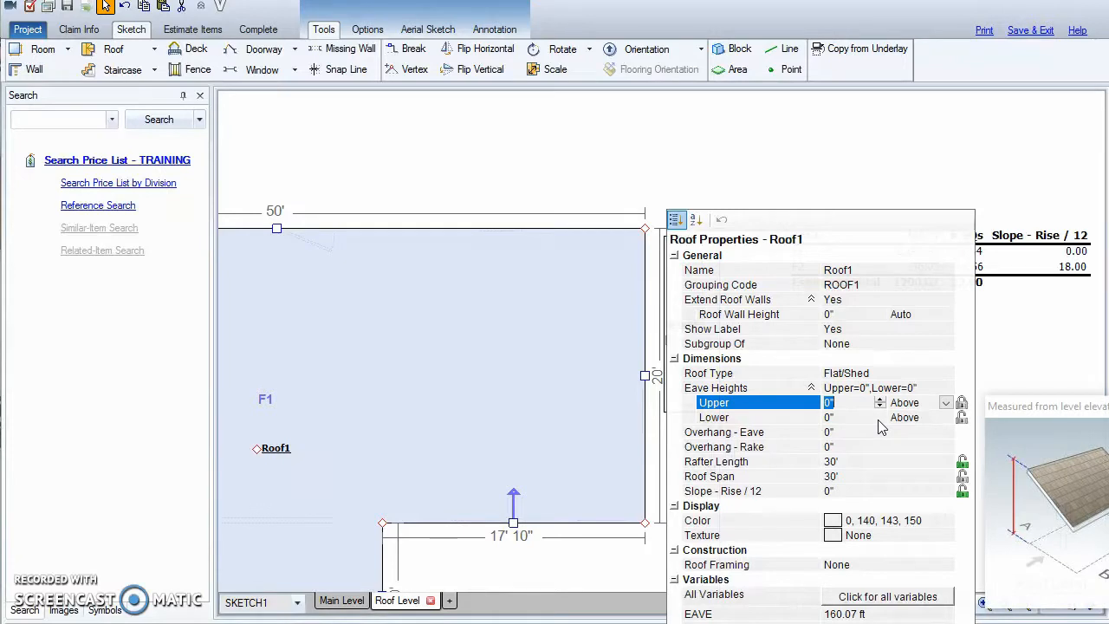
pyautogui.write("3'10")
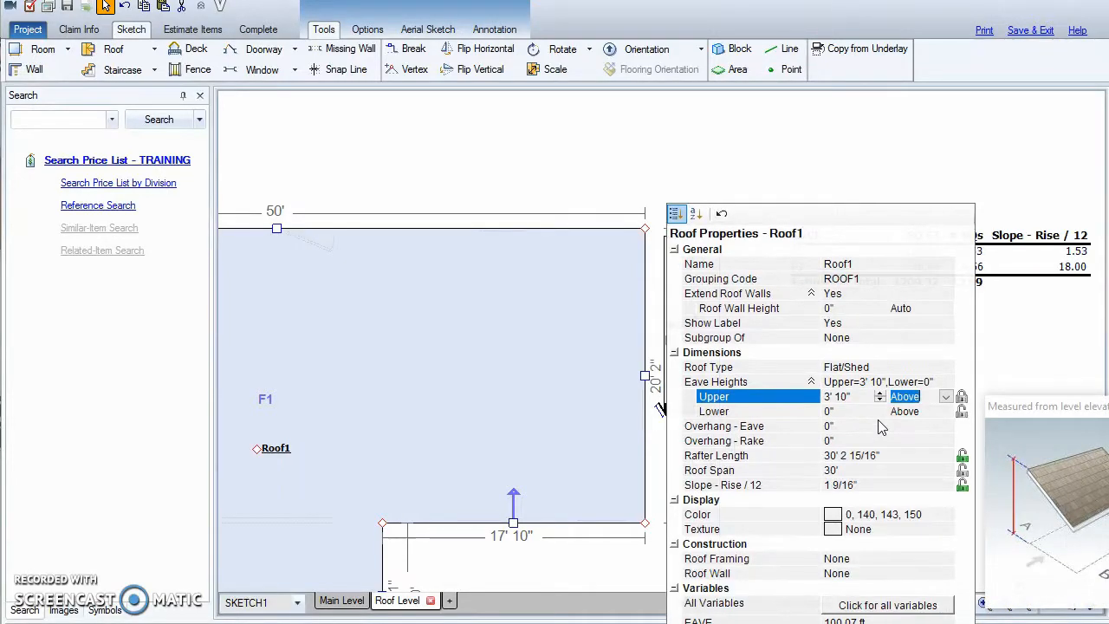
pyautogui.click(714, 411)
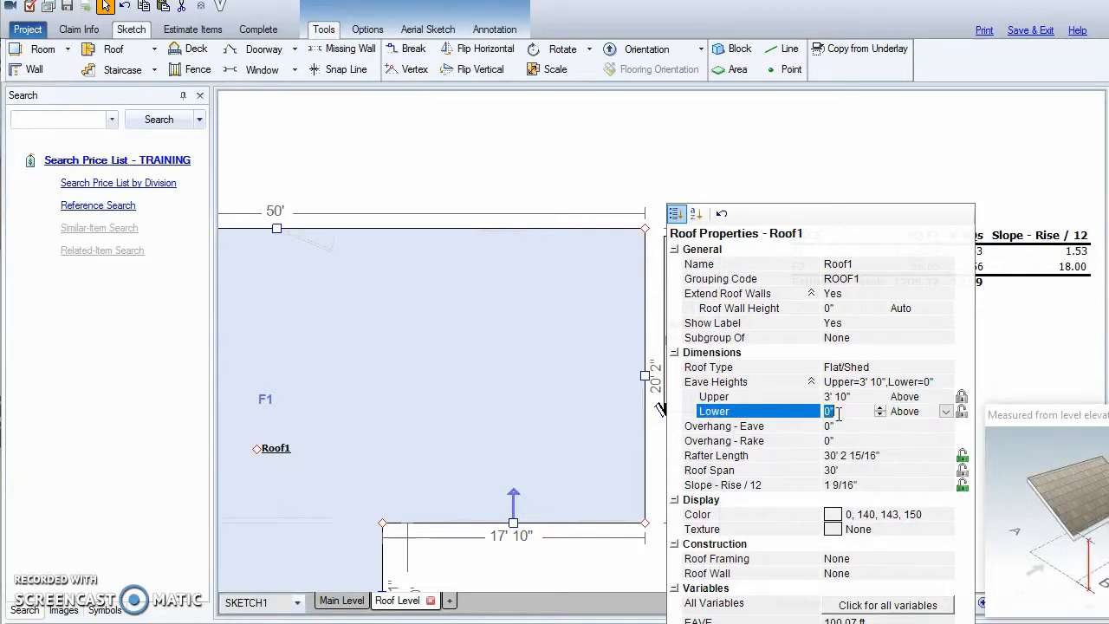
pyautogui.write('3\' 1"')
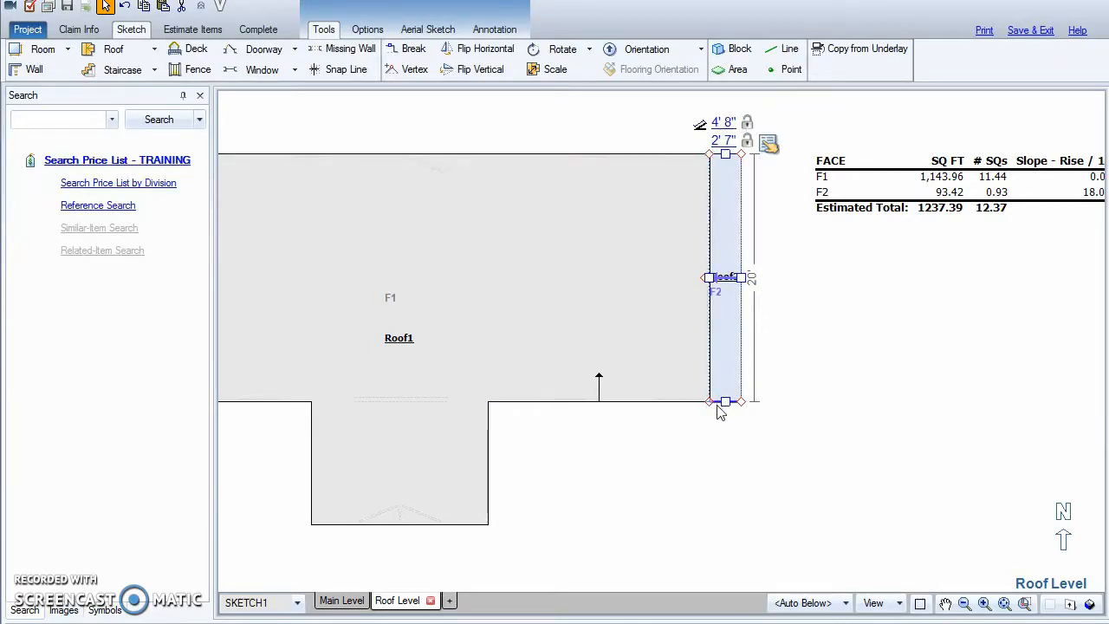
pyautogui.moveTo(726, 435)
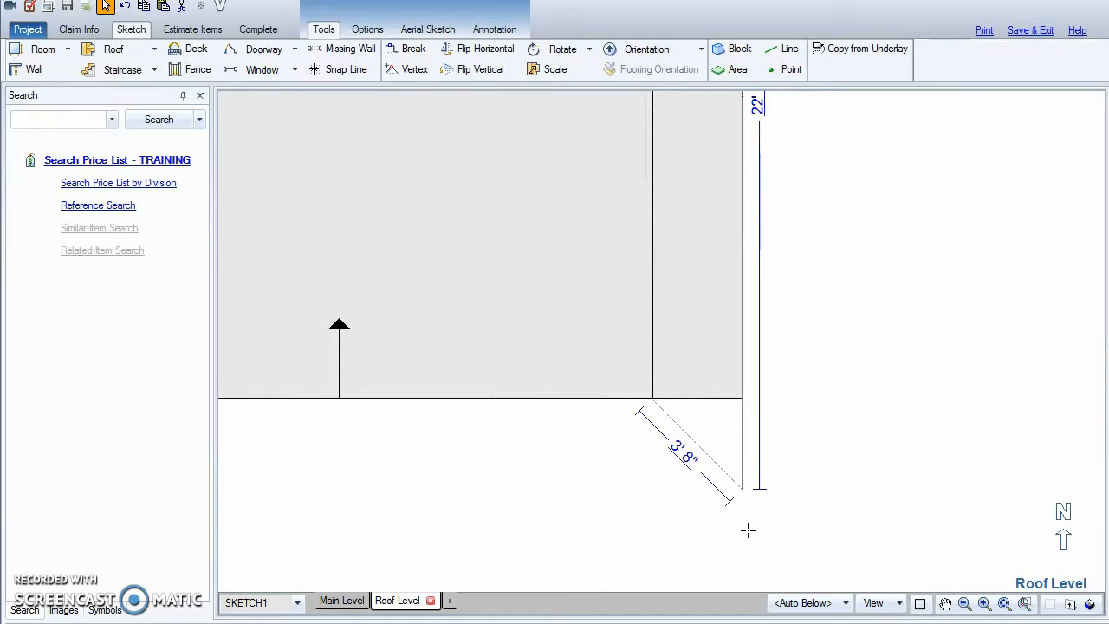
pyautogui.moveTo(742, 534)
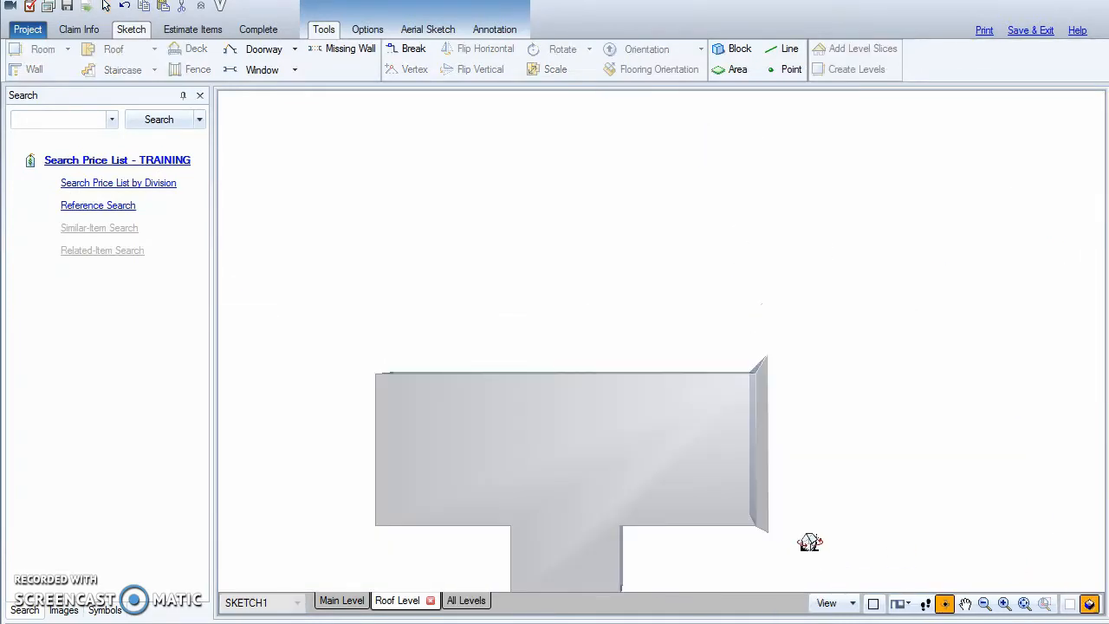
# Orbit the 3D preview to inspect the sloped skirt against the raised Roof1
pyautogui.moveTo(811, 540); pyautogui.dragTo(721, 345)
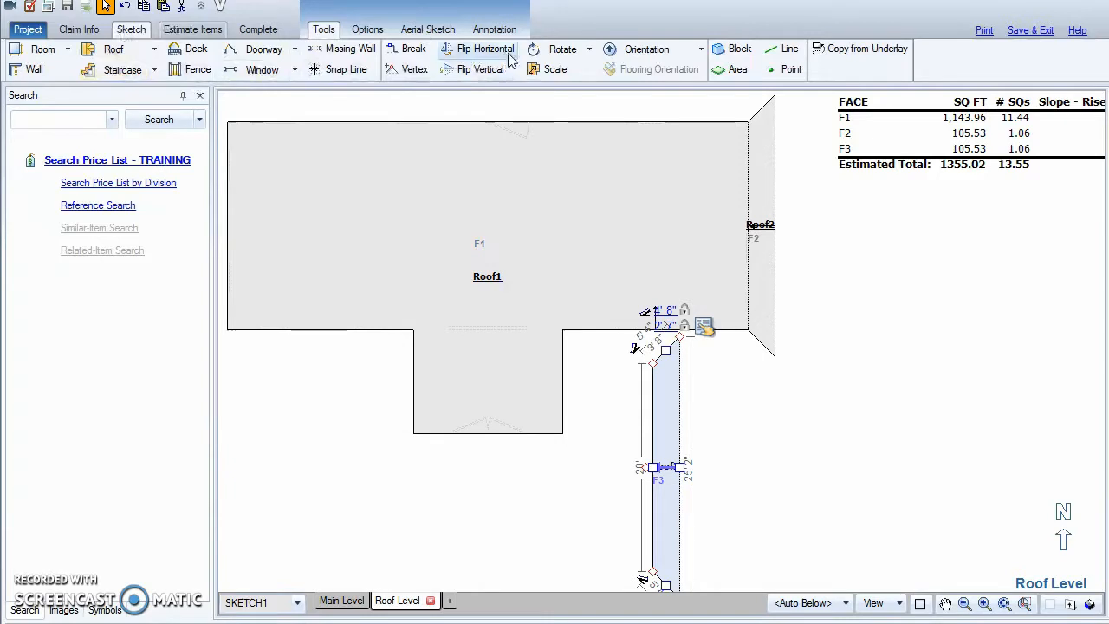
# Rotate Roof3 a quarter turn so the skirt lies horizontally below Roof1's bottom edge
pyautogui.click(562, 49)
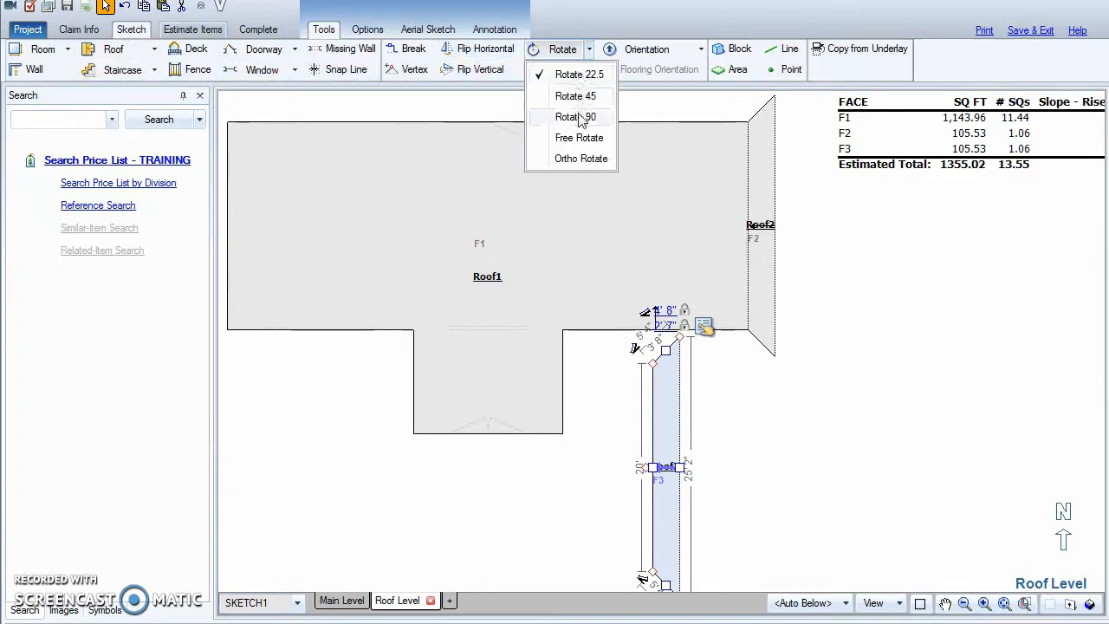
pyautogui.click(575, 118)
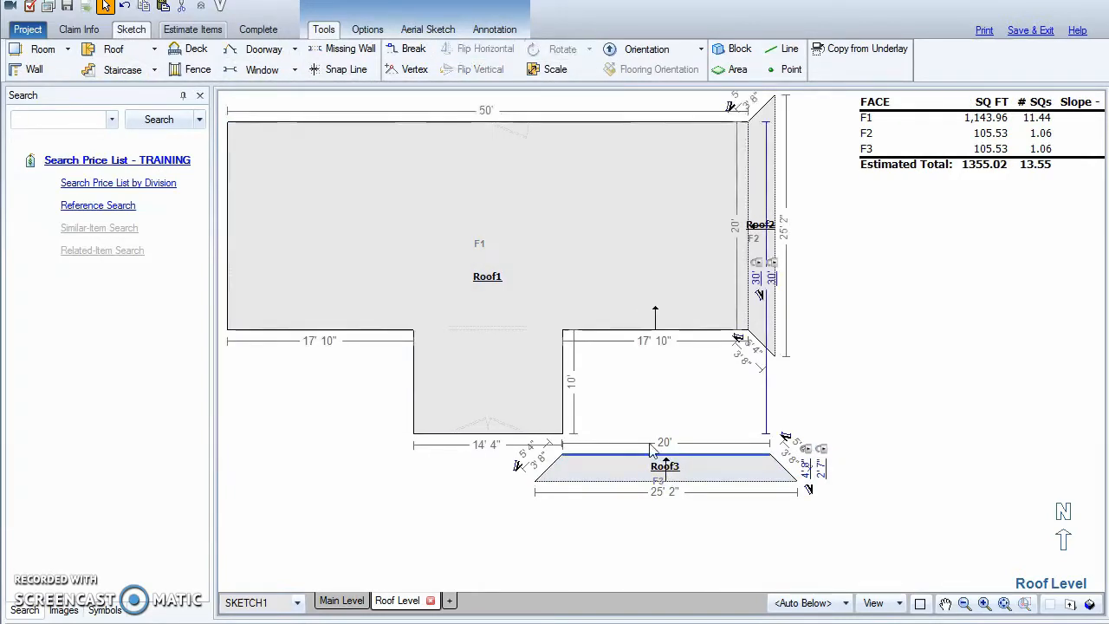
pyautogui.click(665, 466)
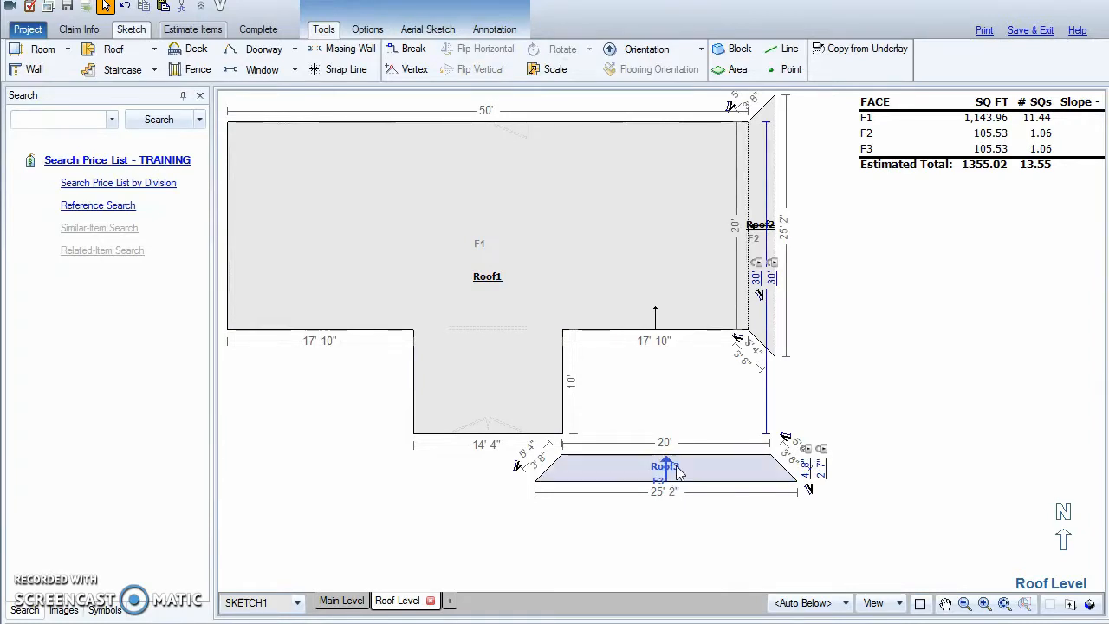
pyautogui.click(665, 468)
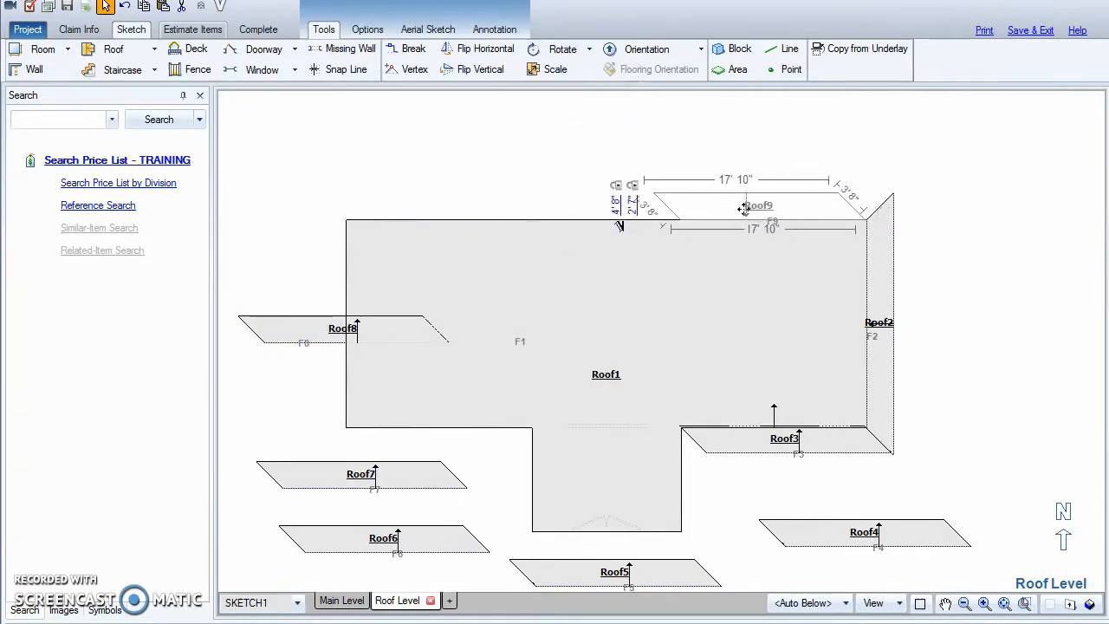
# Position the Roof9 skirt and mirror Roof4 so the skirts fit every edge of Roof1
pyautogui.click(762, 204)
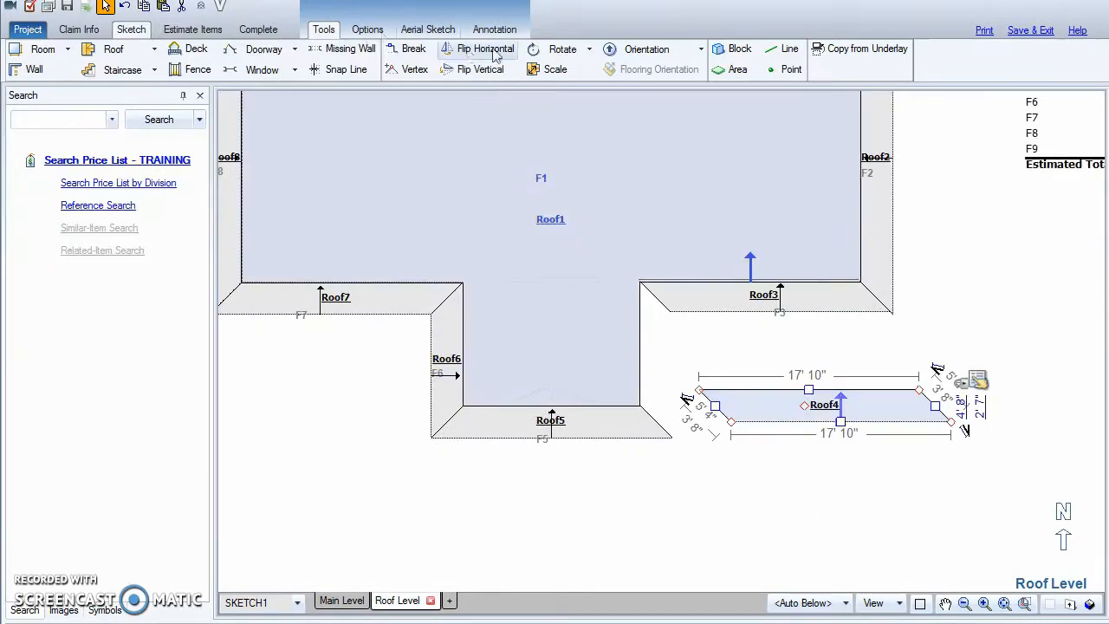
pyautogui.click(479, 48)
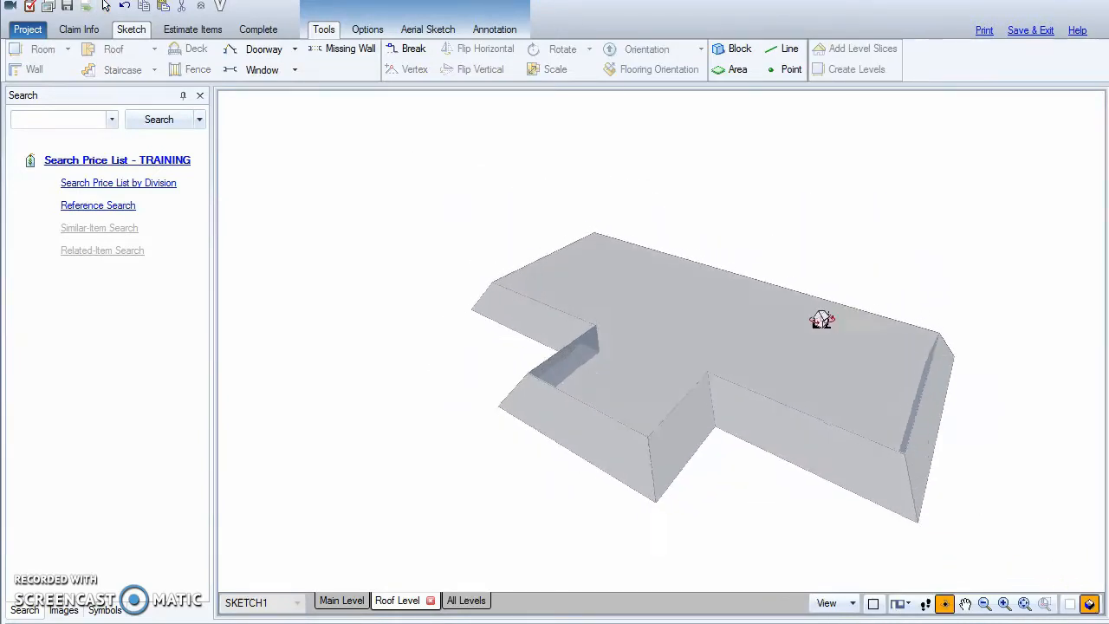
# Show all levels in 3D and orbit to see the mansard roof atop the house walls
pyautogui.click(450, 600)
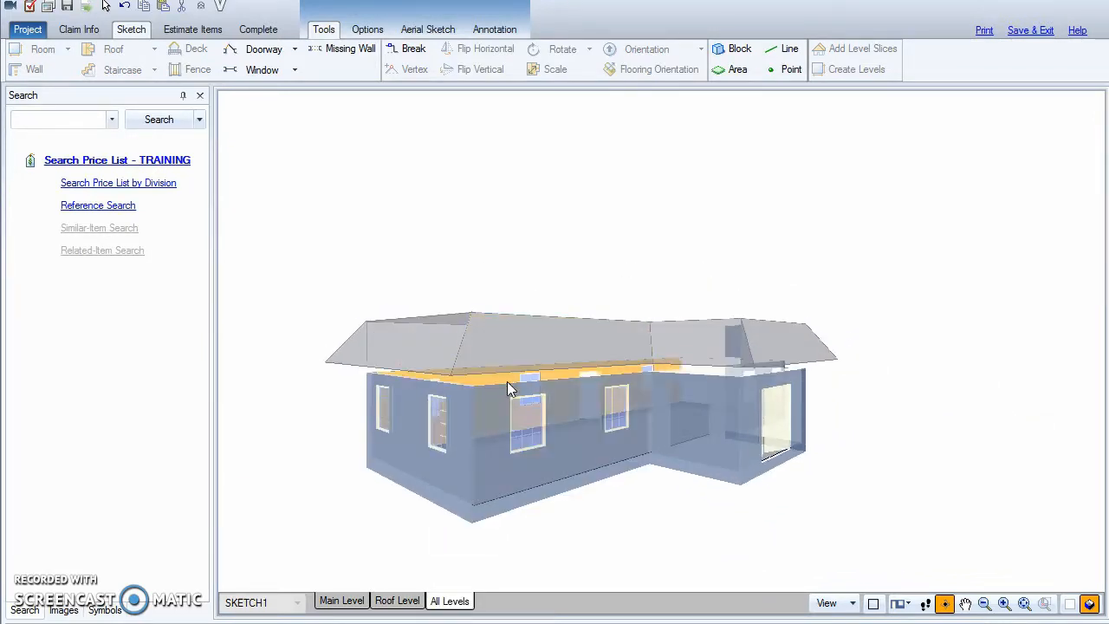
pyautogui.click(511, 347)
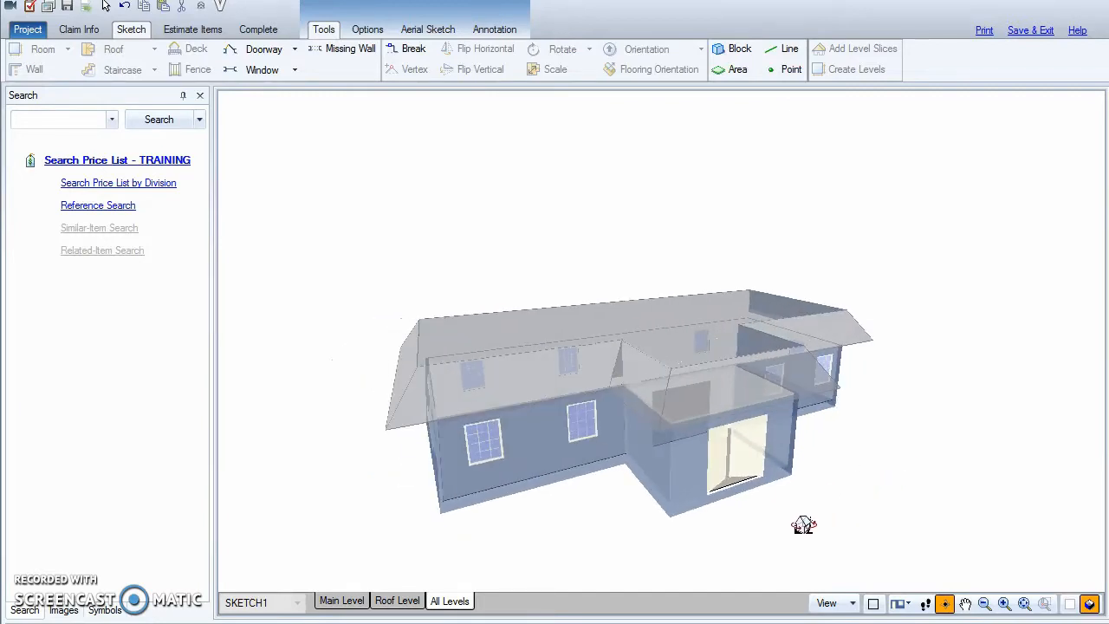
pyautogui.moveTo(804, 526); pyautogui.dragTo(1037, 585)
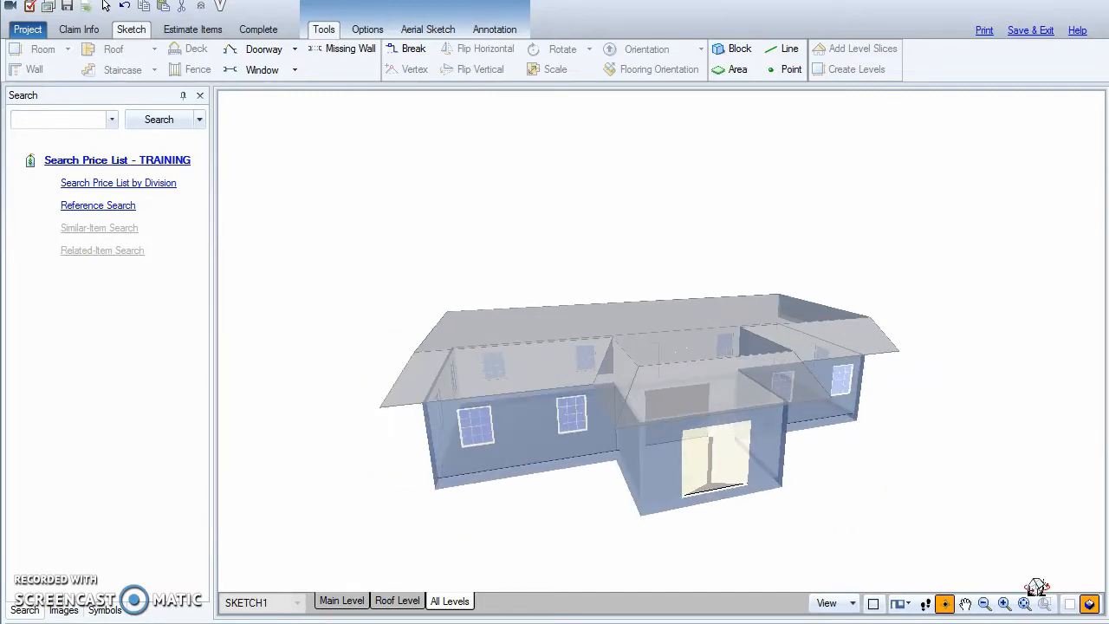